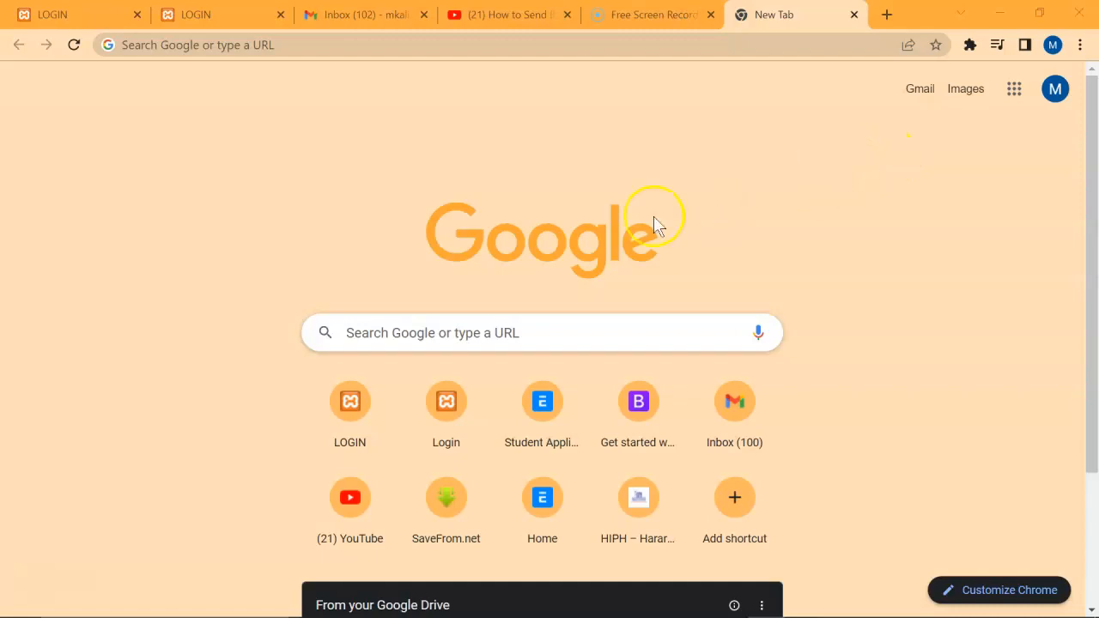
mouse_move(609, 232)
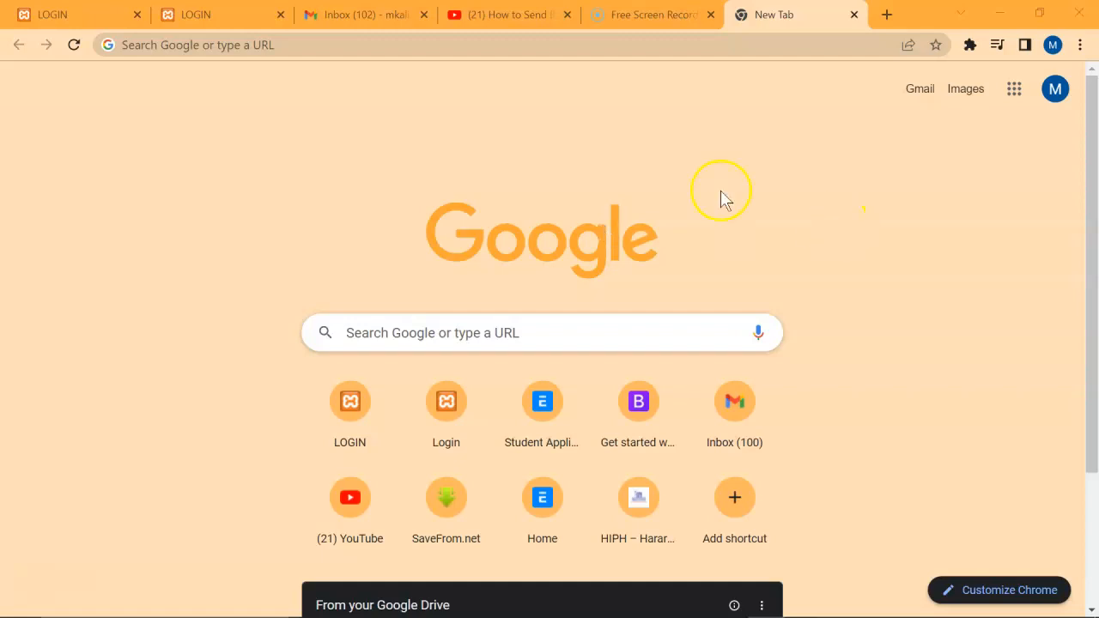
mouse_move(715, 214)
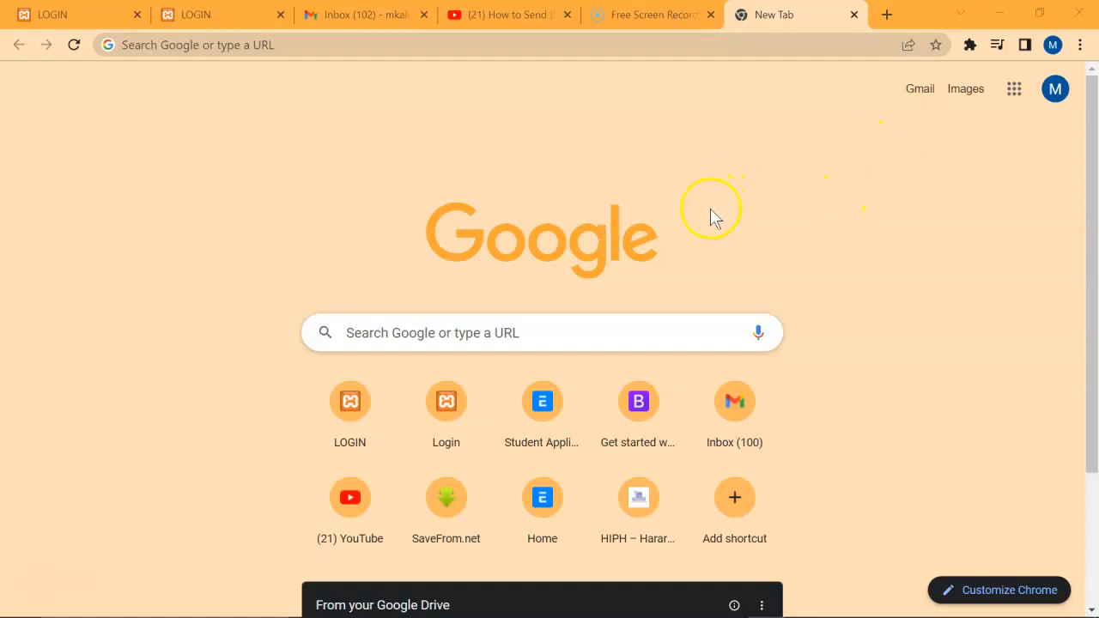
mouse_move(695, 180)
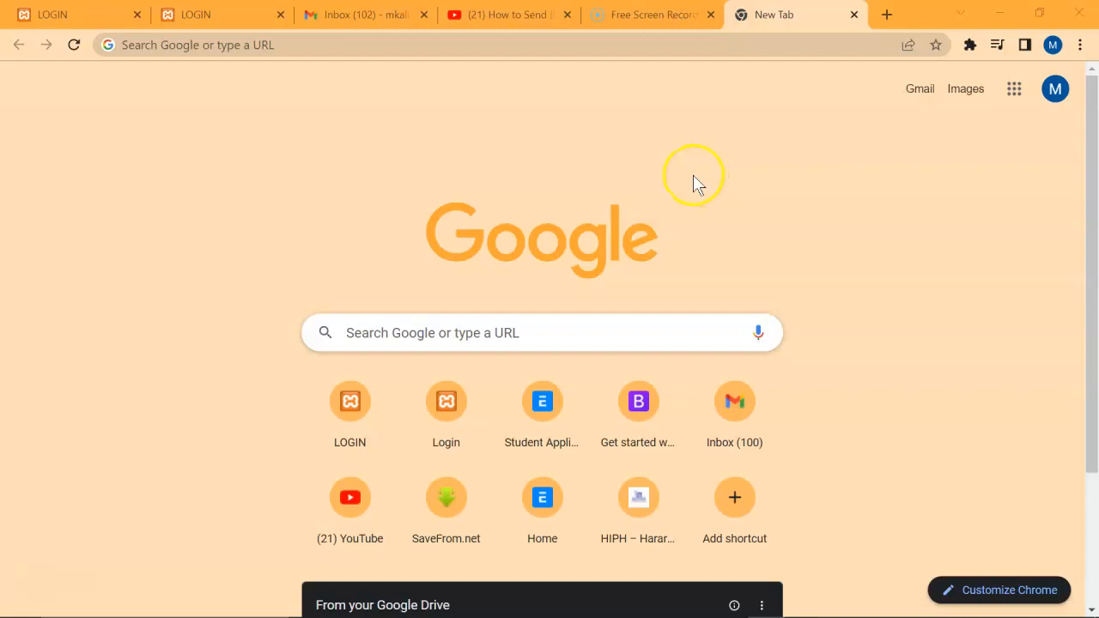
mouse_move(421, 90)
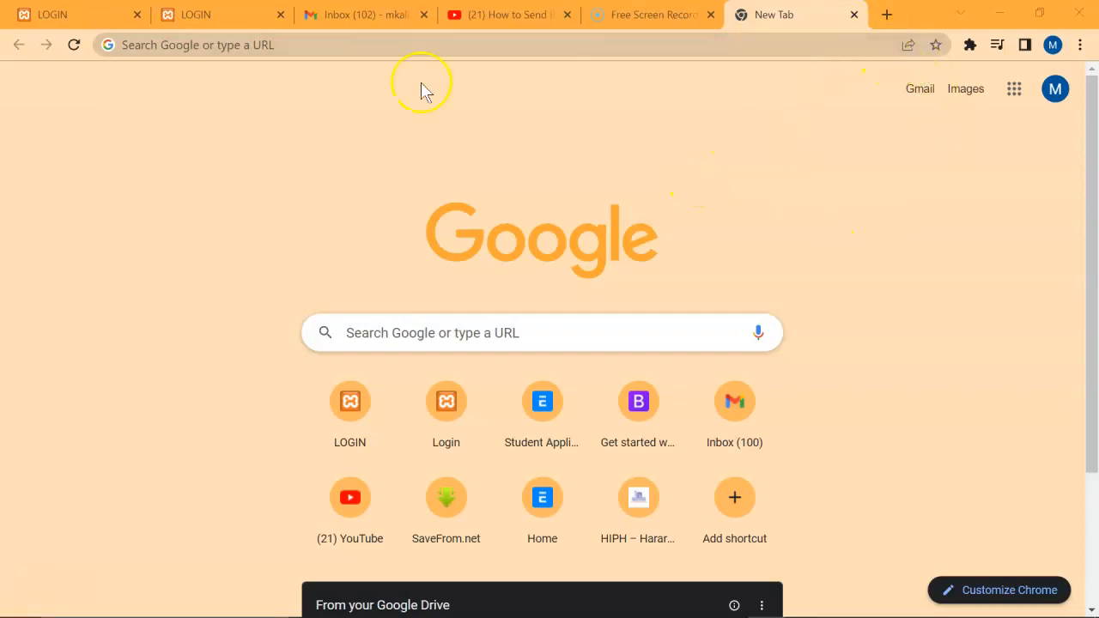
mouse_move(961, 116)
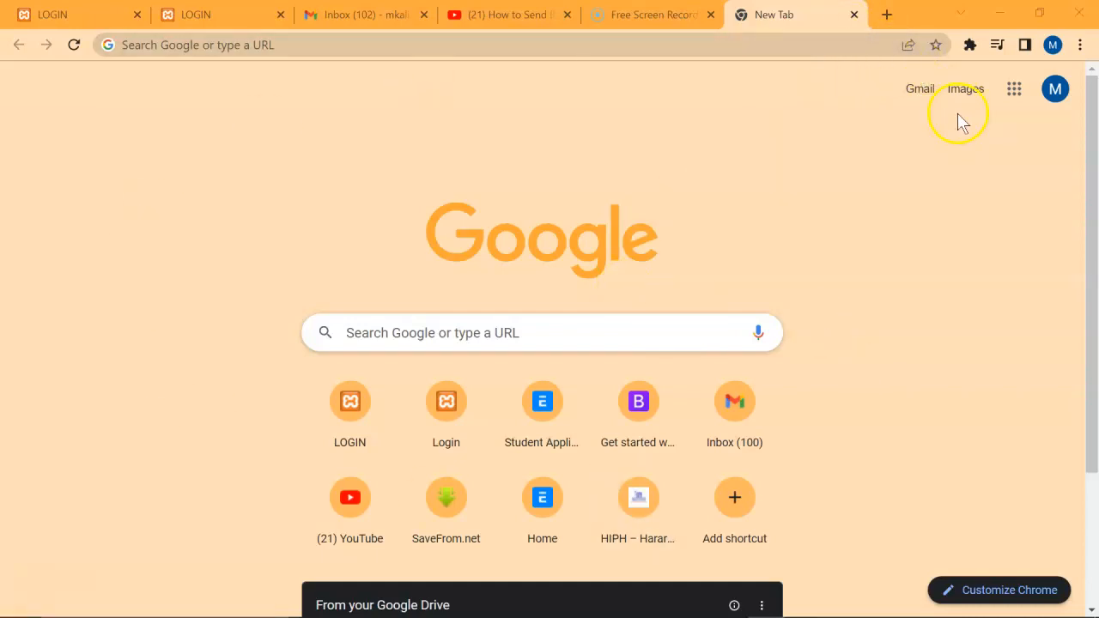
mouse_move(1054, 88)
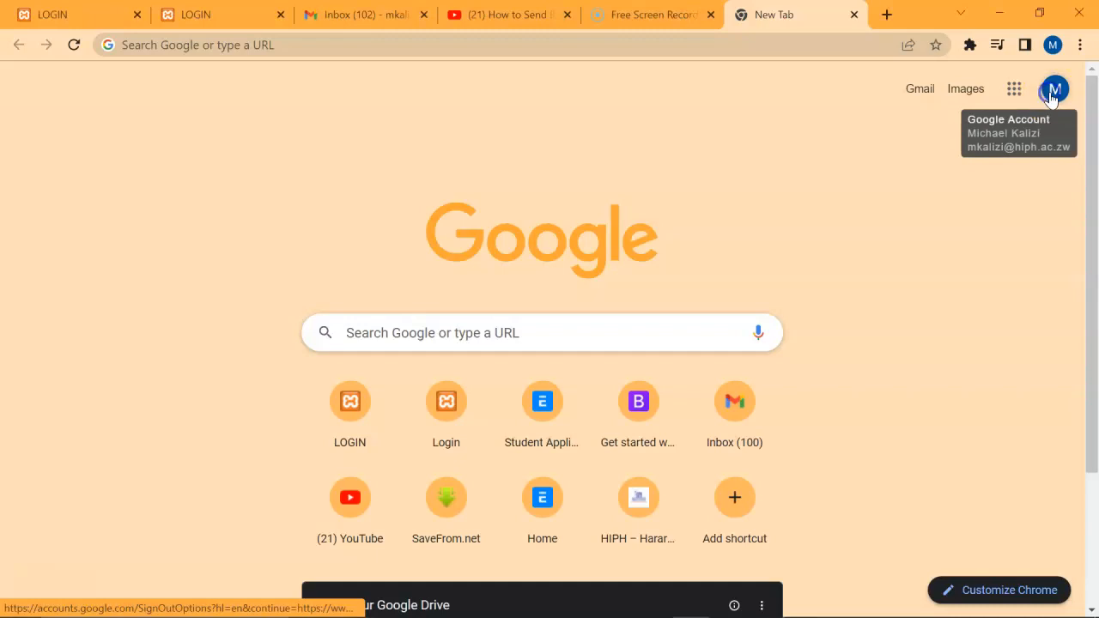
- From the profile avatar's account menu, choose 'Add another account'
left_click(1054, 88)
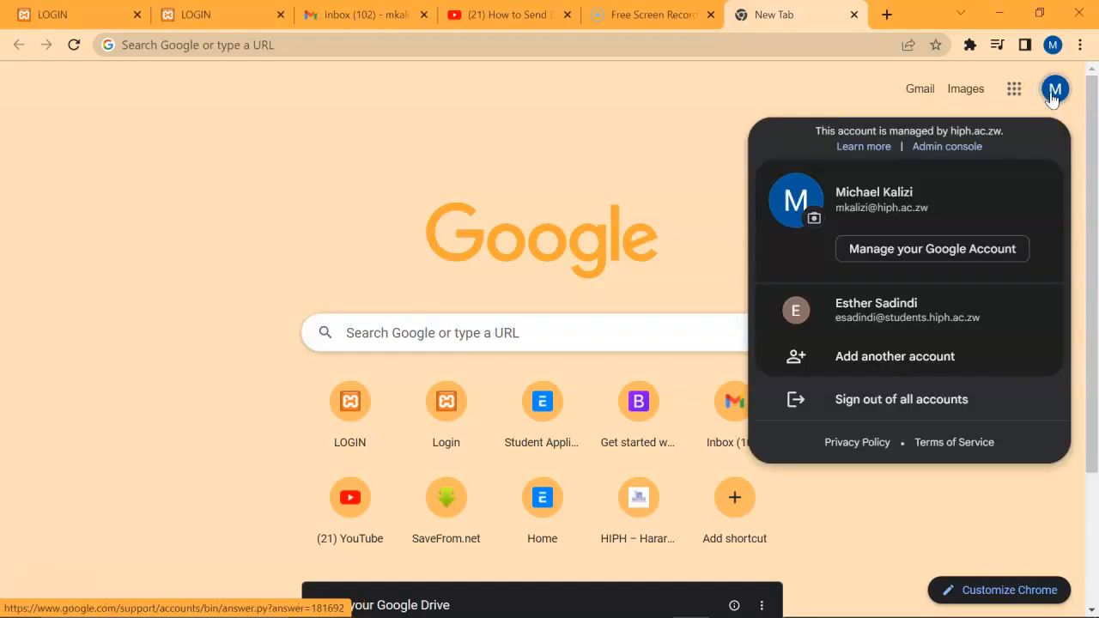
mouse_move(1005, 201)
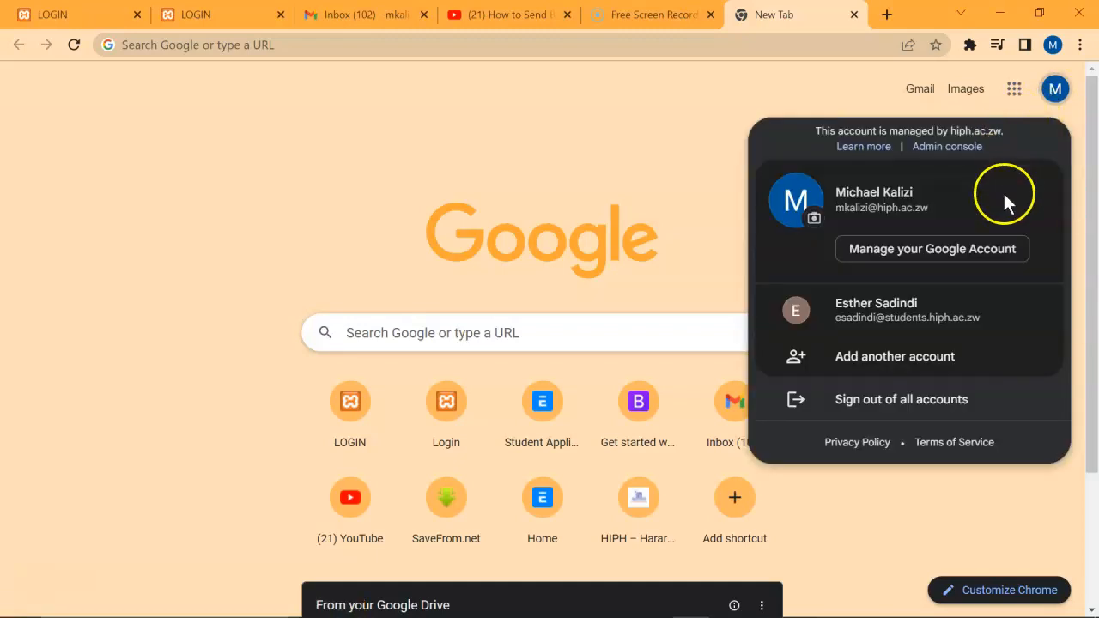
mouse_move(1022, 183)
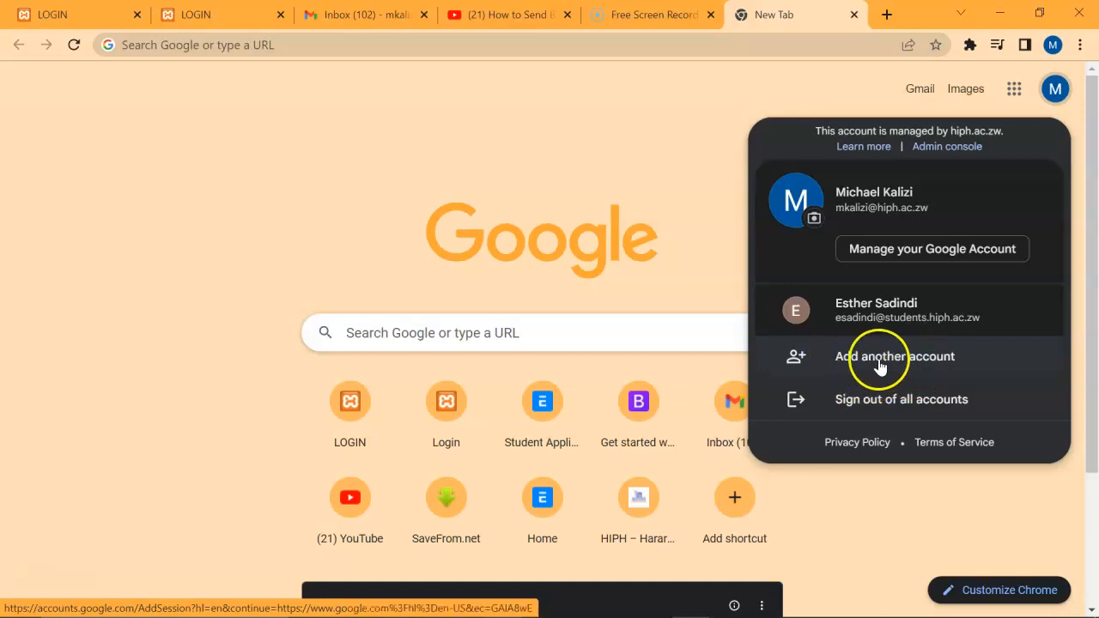
left_click(895, 356)
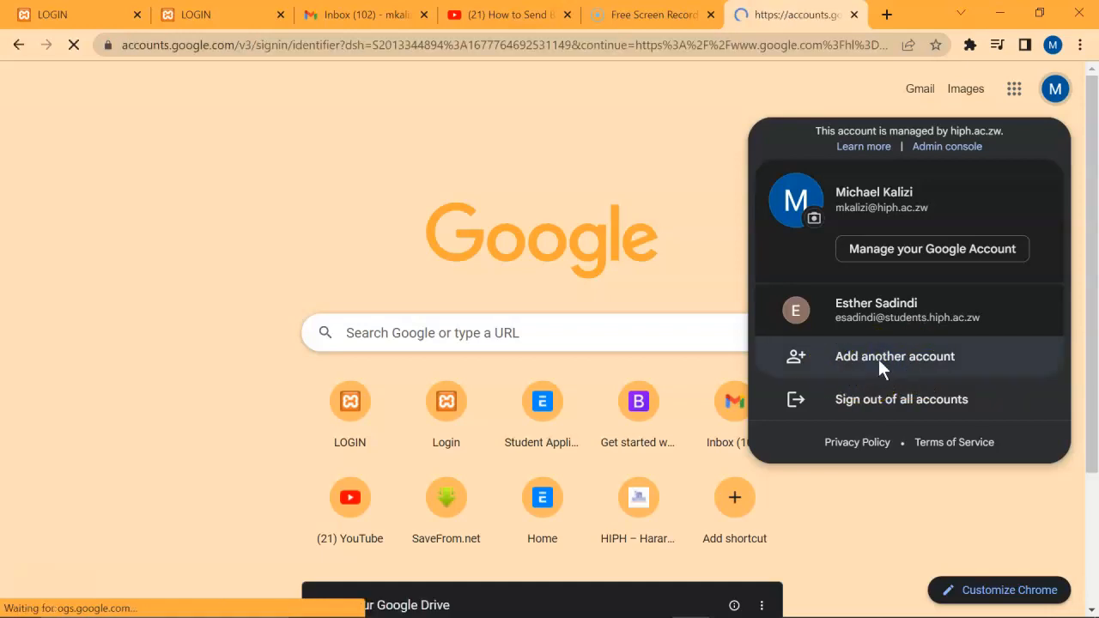
left_click(895, 355)
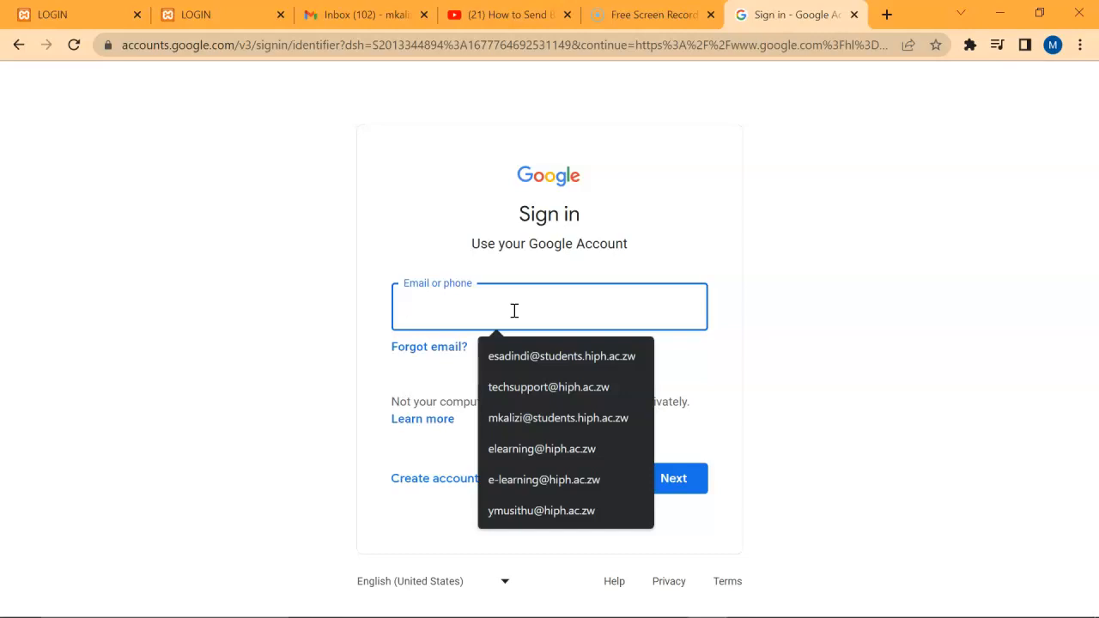
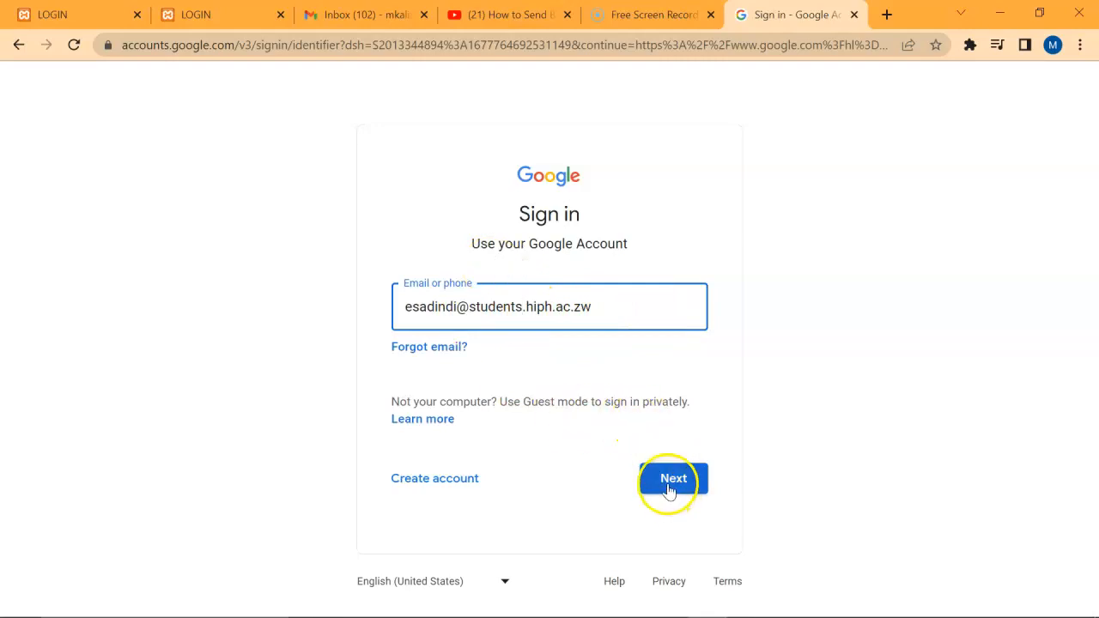
left_click(673, 478)
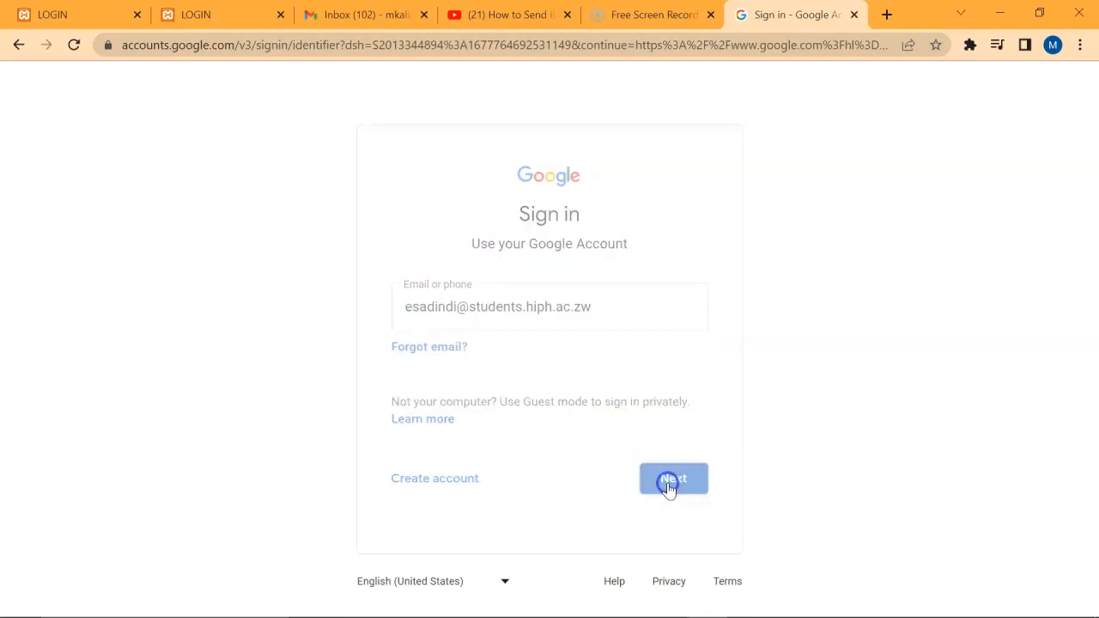
left_click(673, 478)
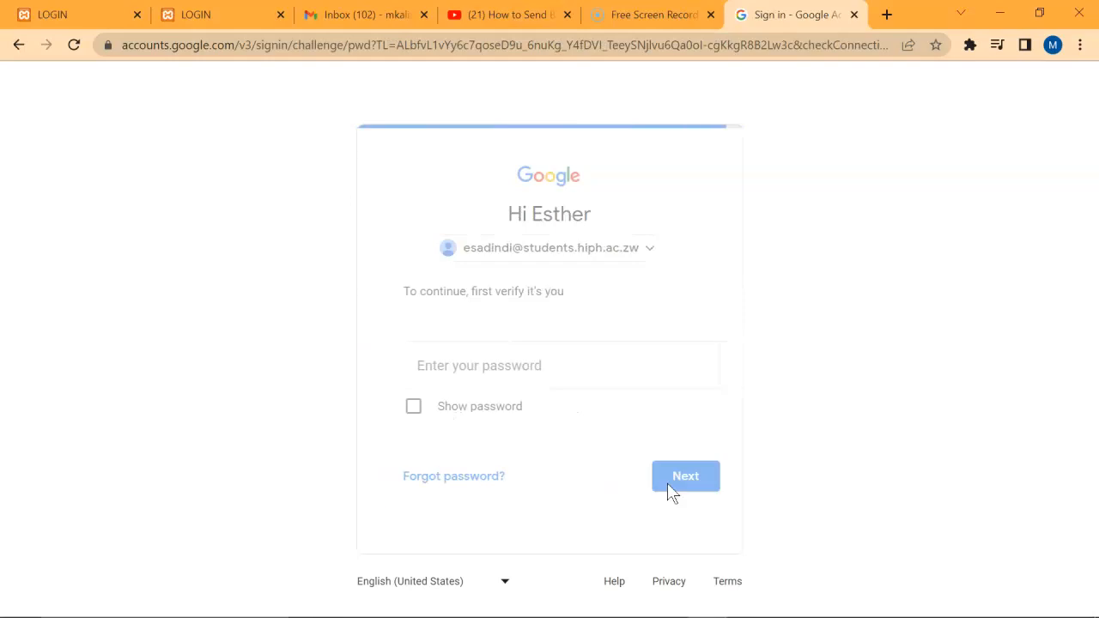
left_click(550, 365)
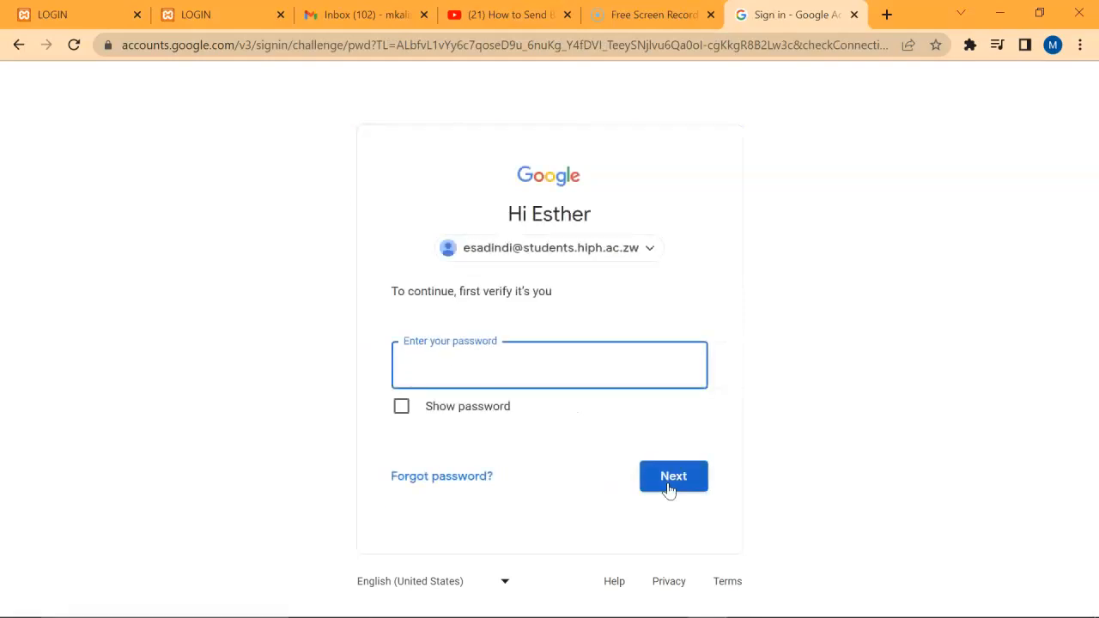
left_click(531, 364)
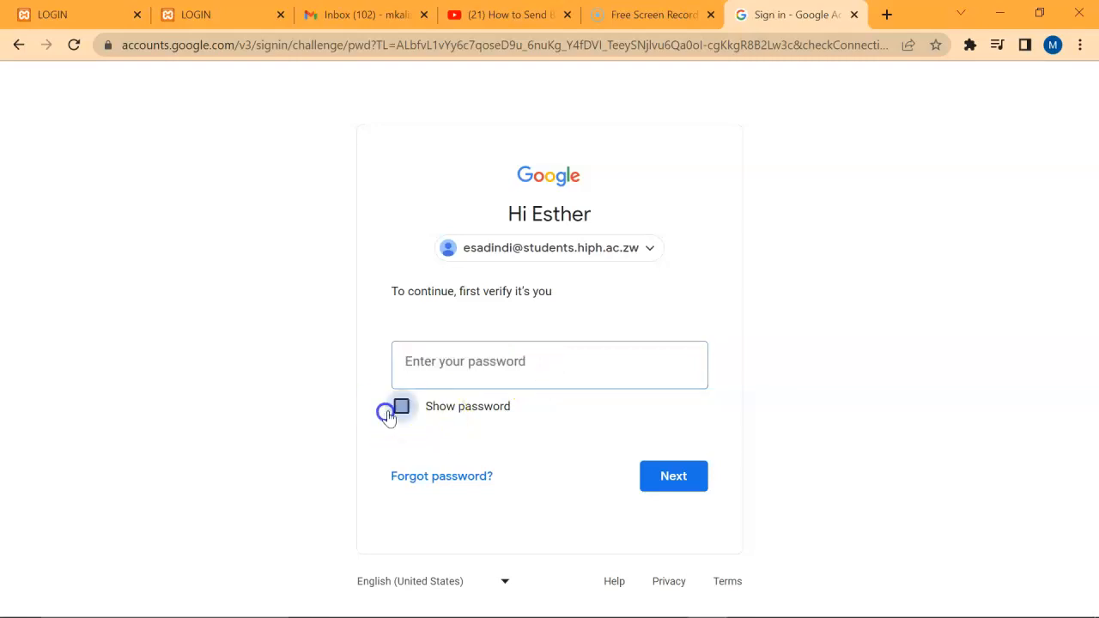
left_click(401, 406)
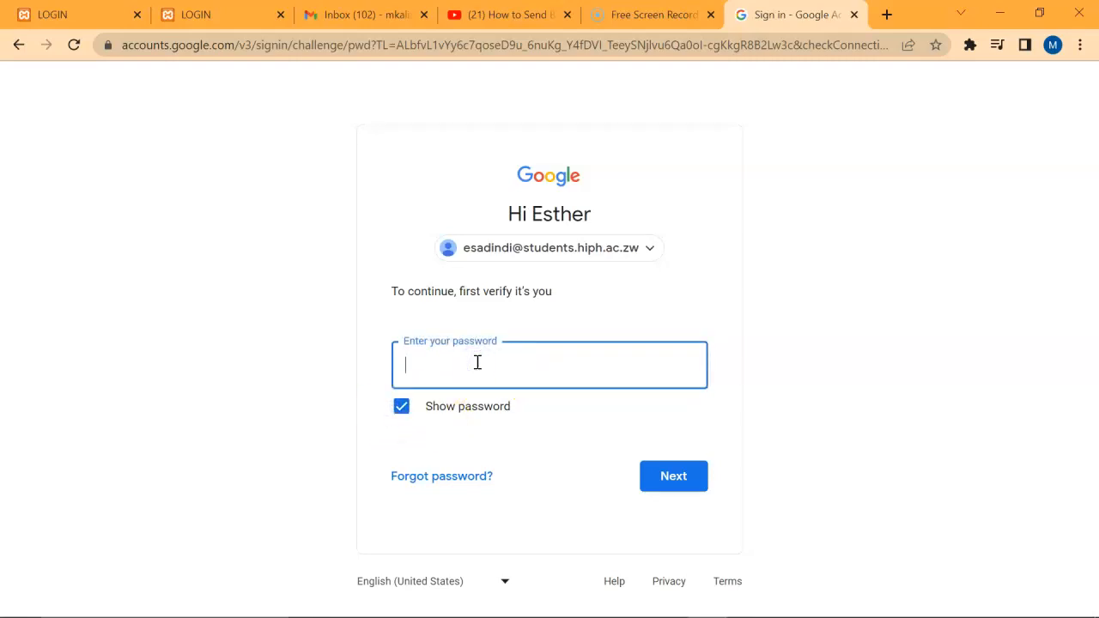
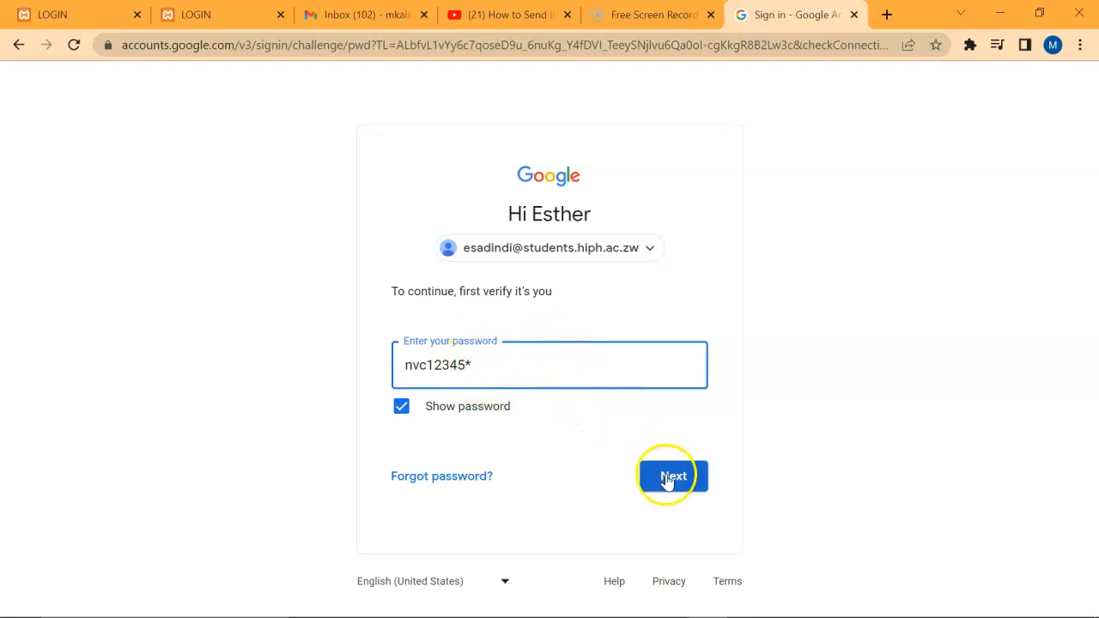
left_click(673, 476)
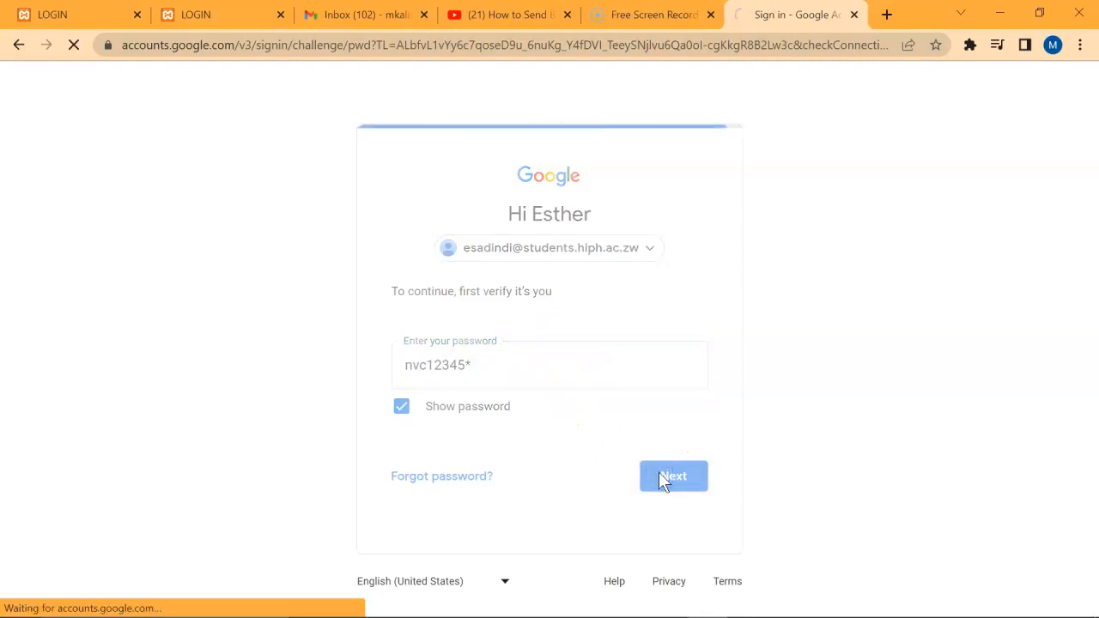
left_click(673, 476)
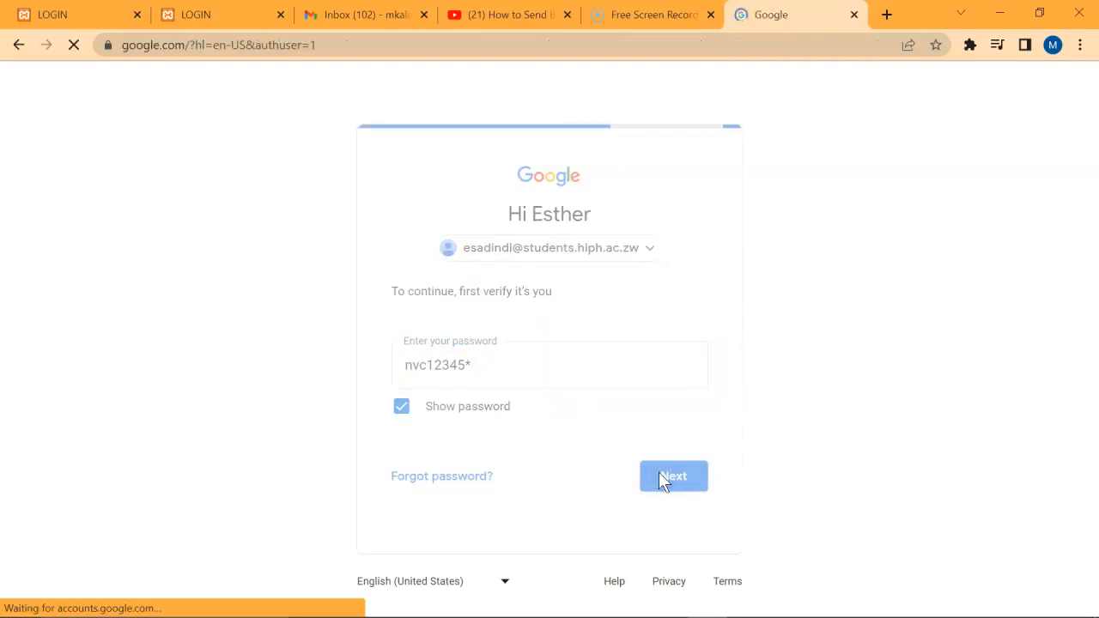
- On the loaded Google homepage, open the avatar's account menu listing both signed-in accounts
left_click(673, 476)
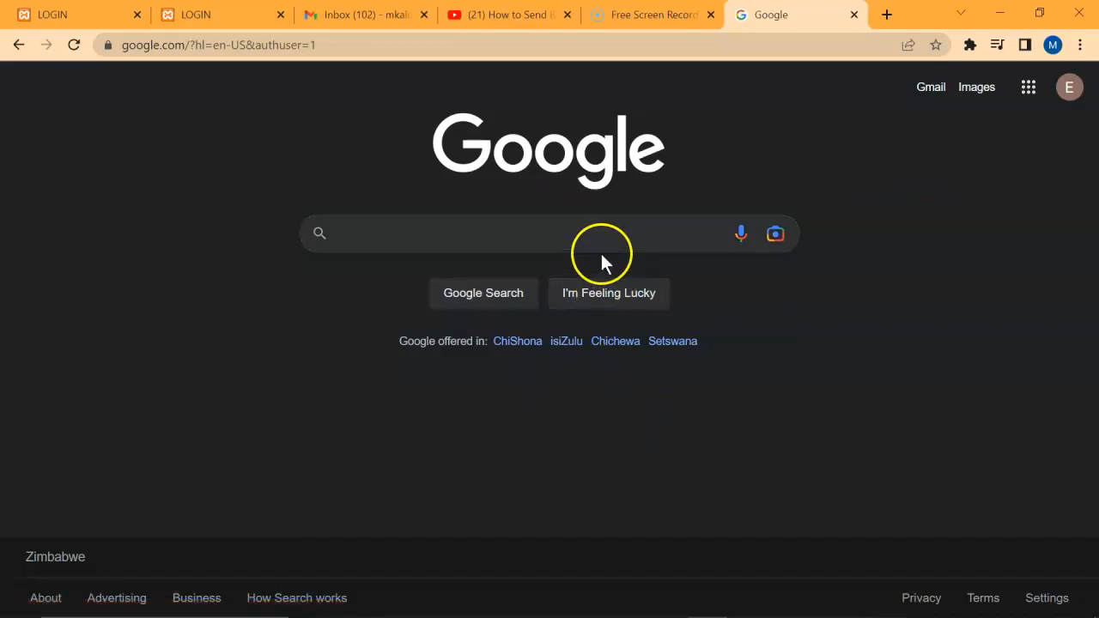
mouse_move(1027, 87)
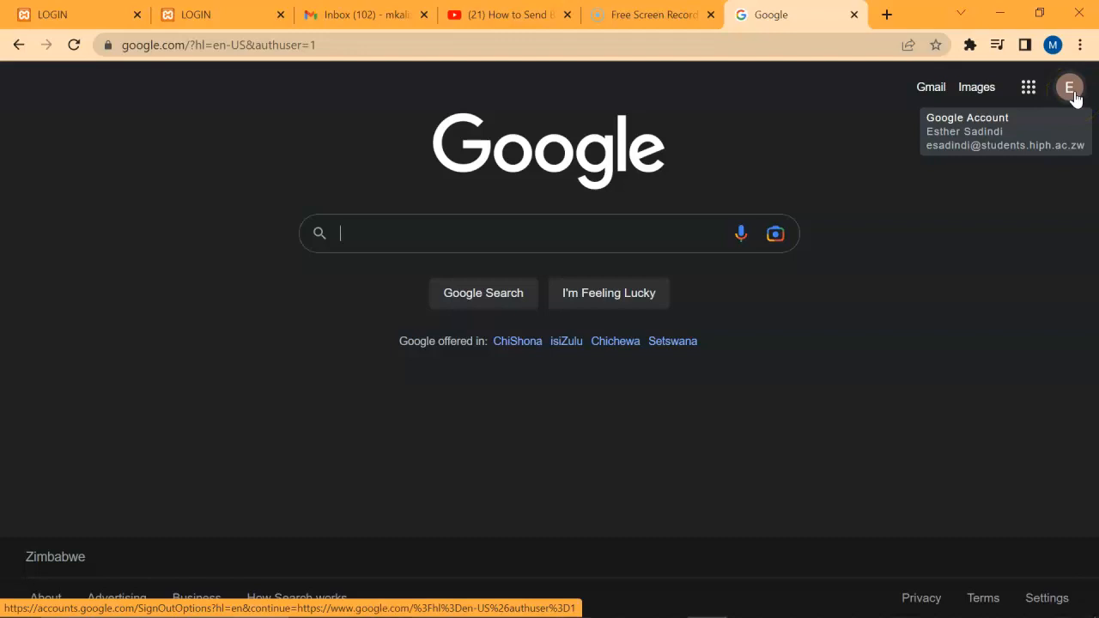
mouse_move(1019, 122)
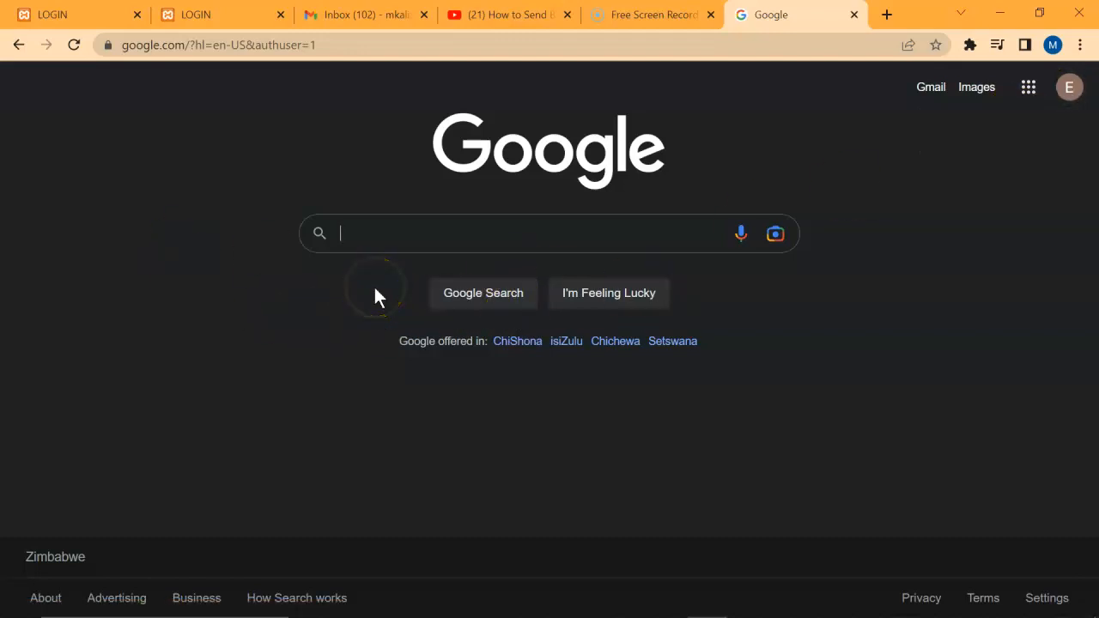
mouse_move(611, 234)
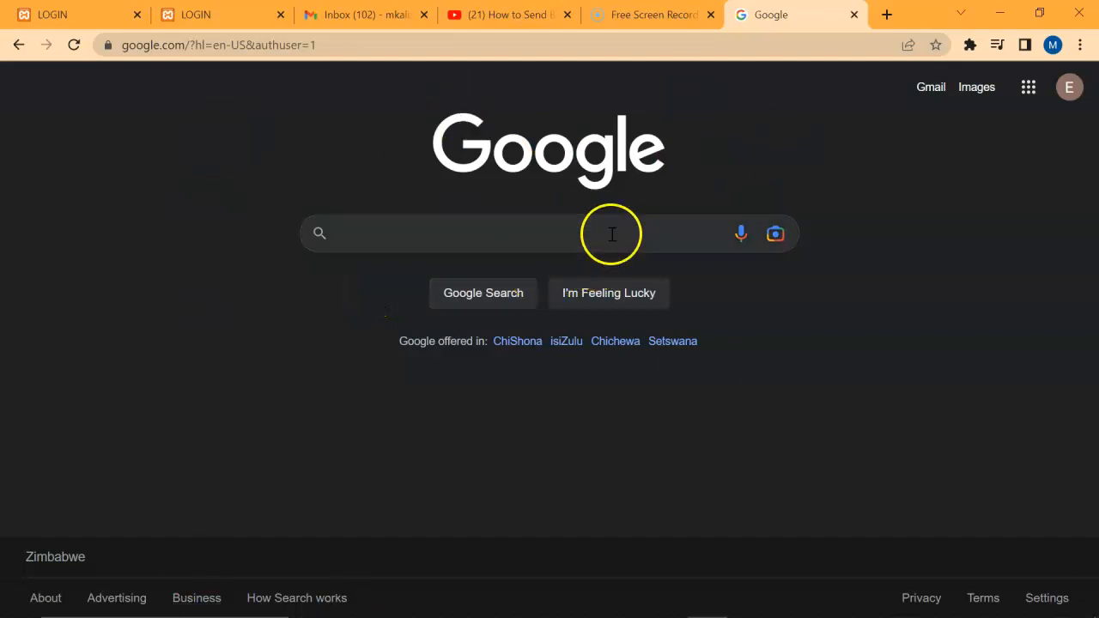
mouse_move(542, 486)
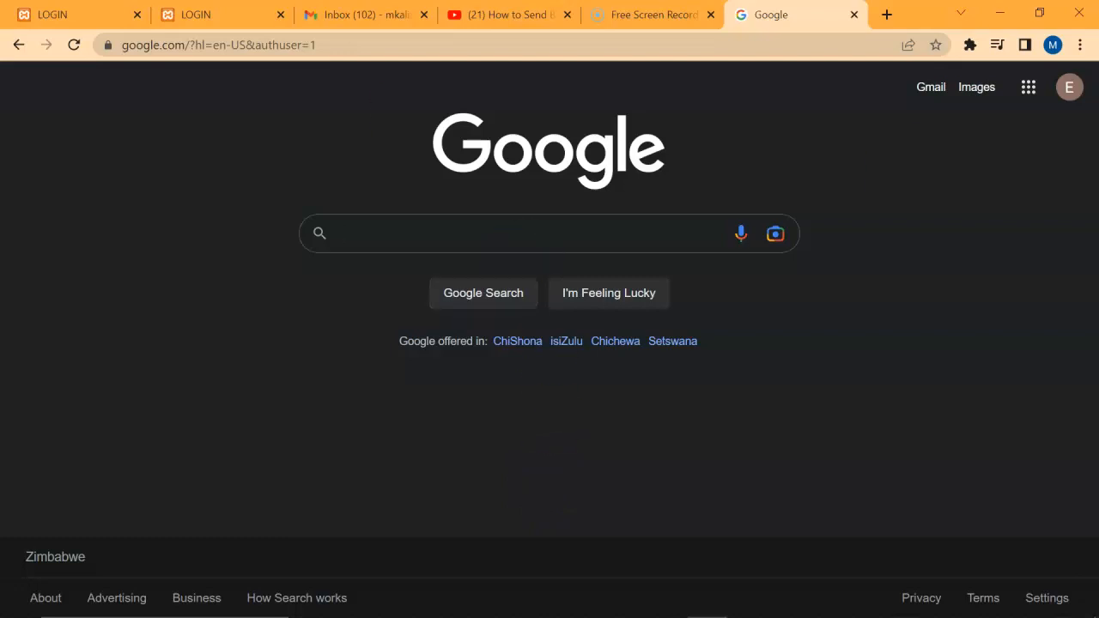
mouse_move(829, 15)
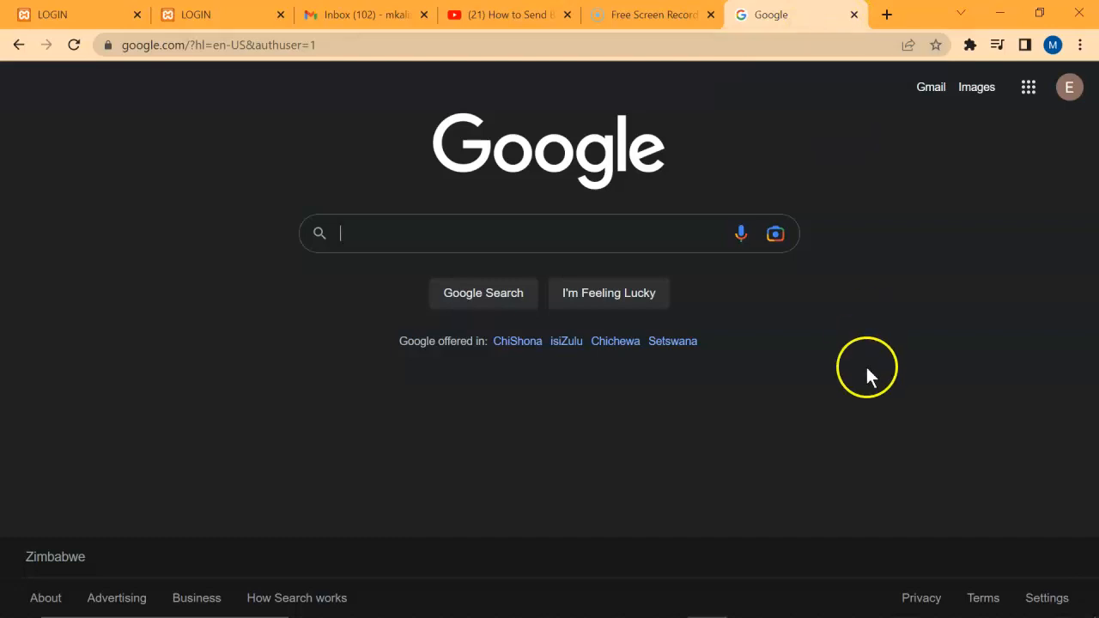
mouse_move(530, 373)
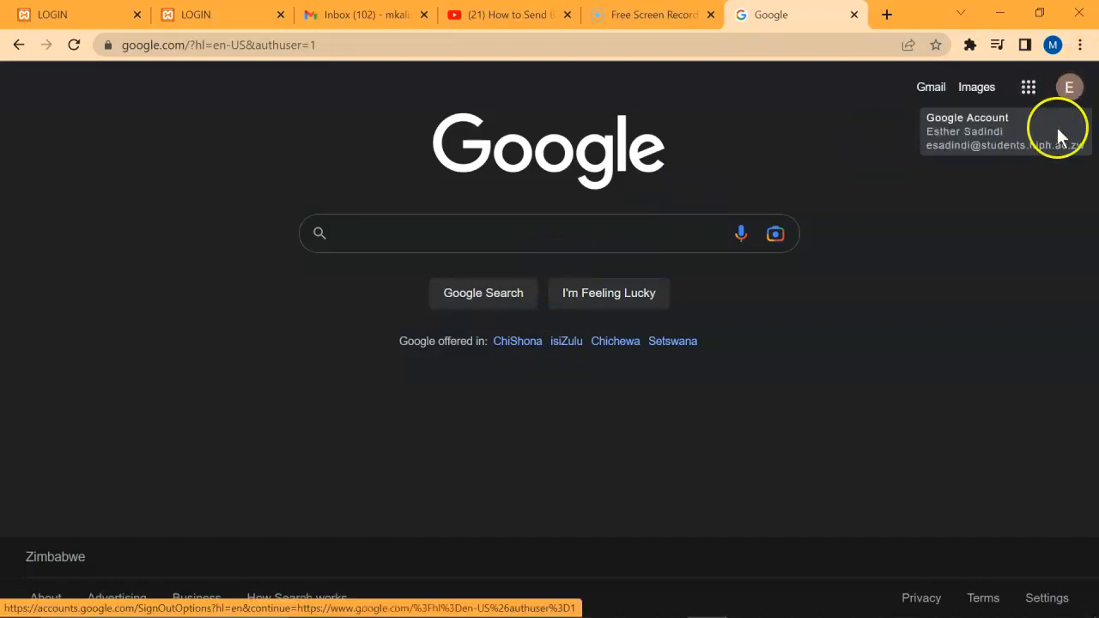
mouse_move(1039, 94)
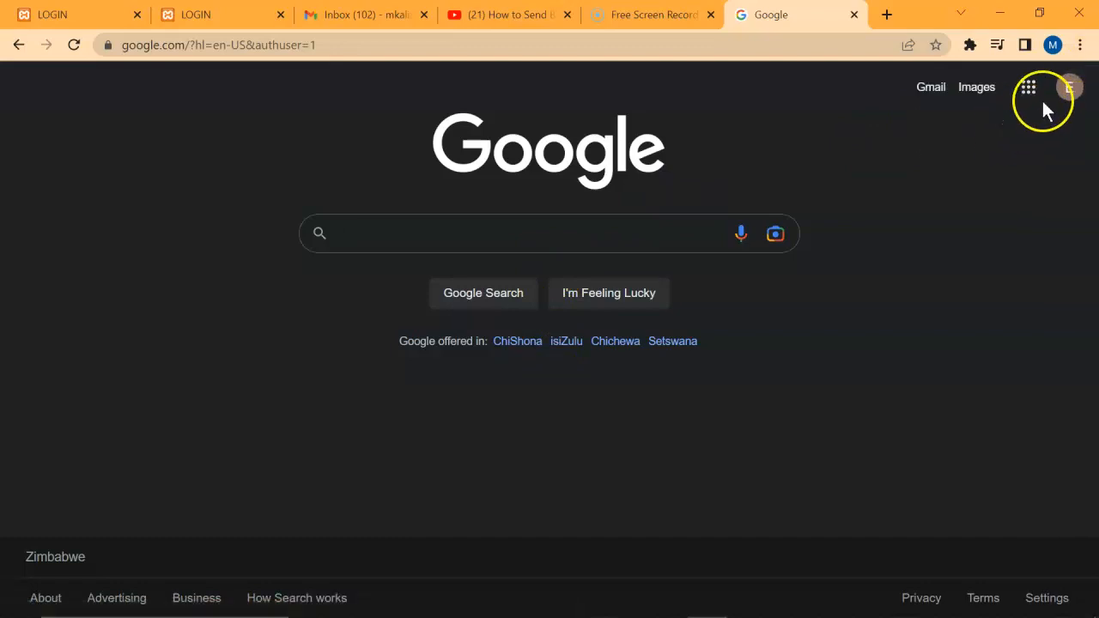
left_click(1069, 86)
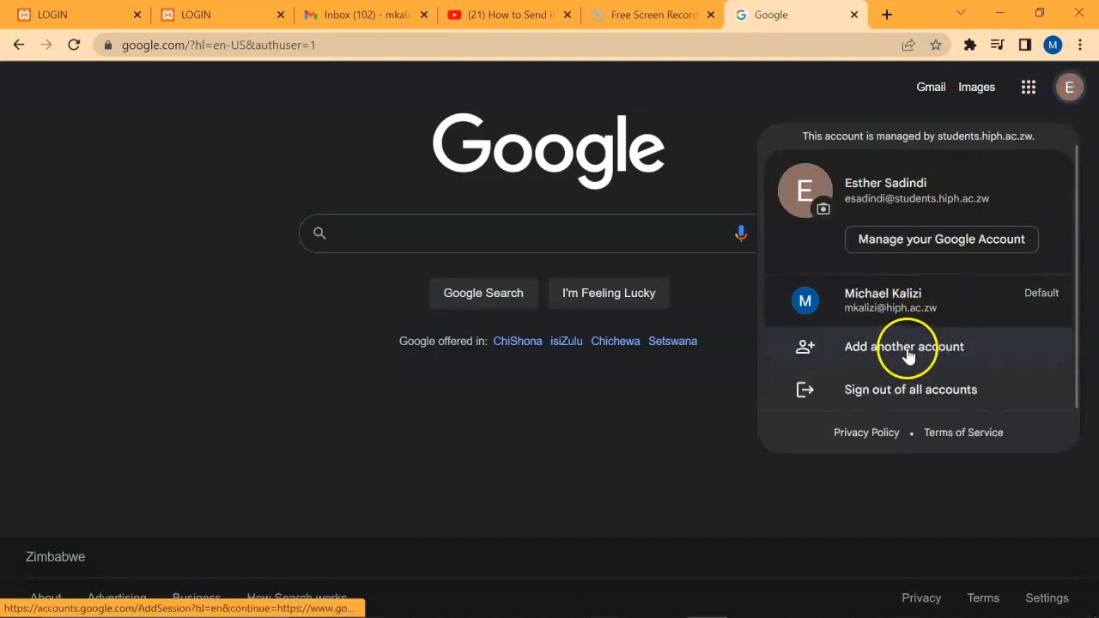